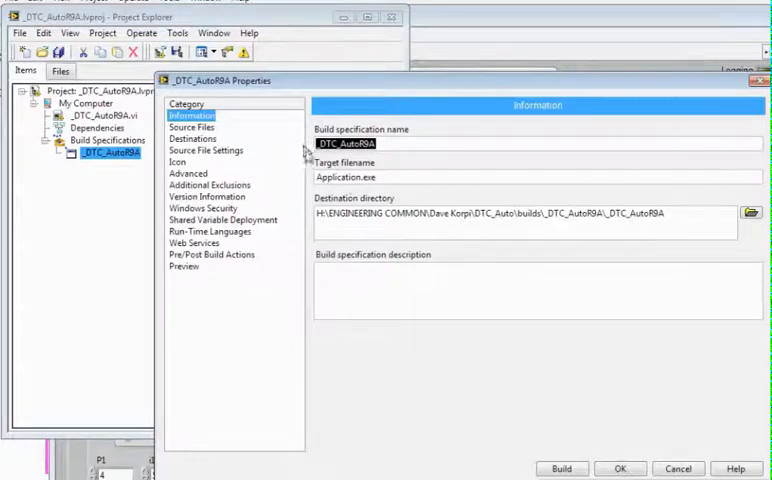
Step: Replace the target executable filename with '_DTC_AutoR9A'
{"action": "double_click", "coordinate": [340, 176]}
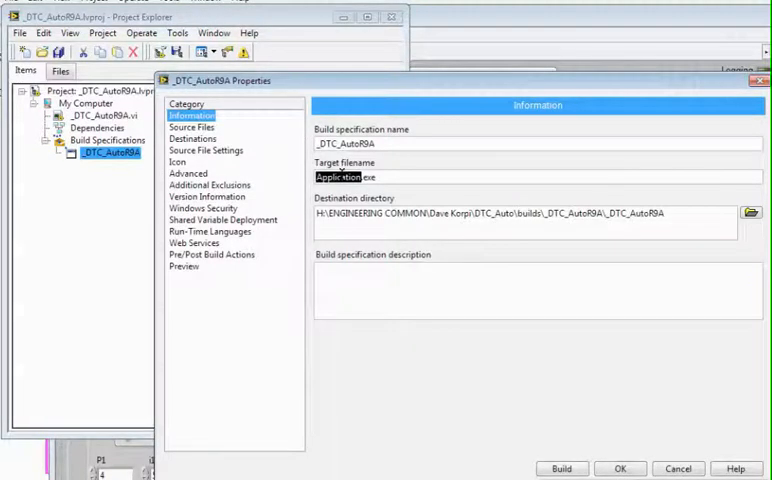
{"action": "type", "text": "_DTC_AutoR9A"}
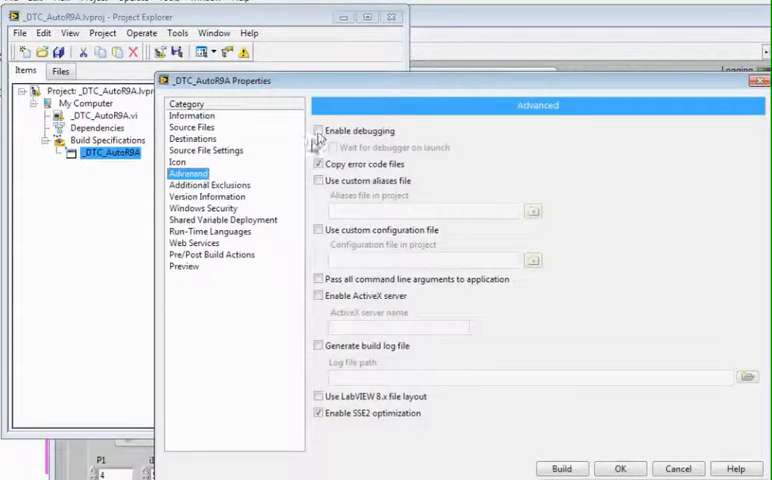
Step: Enable debugging with wait for debugger on launch, then adjust an Additional Exclusions option
{"action": "left_click", "coordinate": [320, 130]}
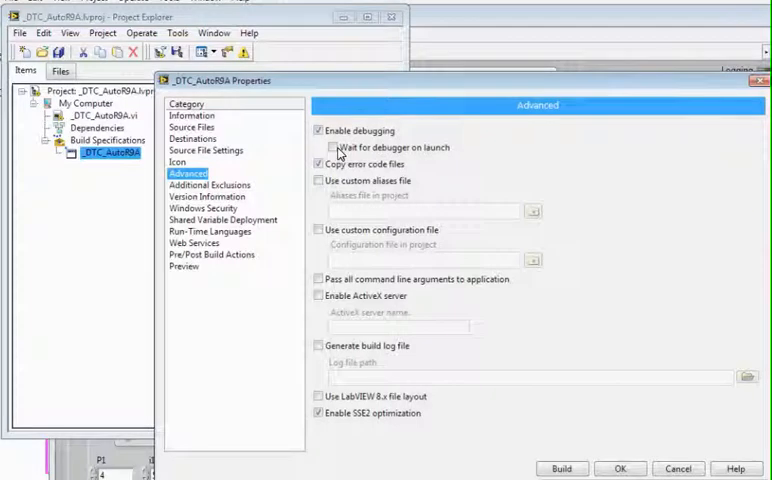
{"action": "left_click", "coordinate": [320, 148]}
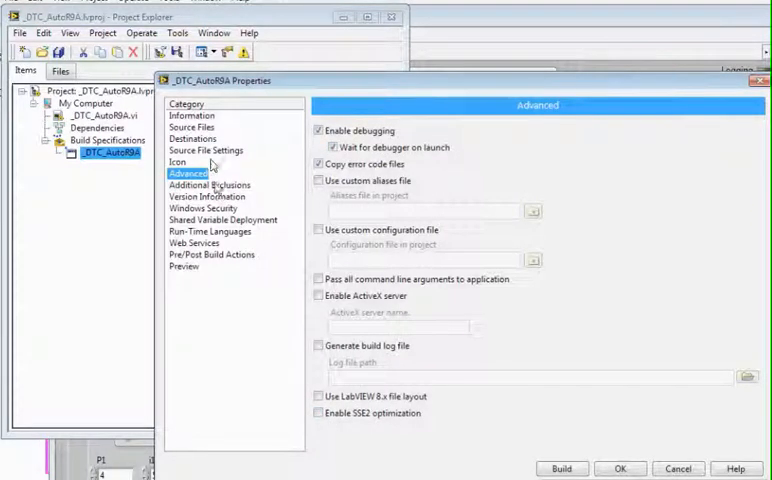
{"action": "left_click", "coordinate": [208, 184]}
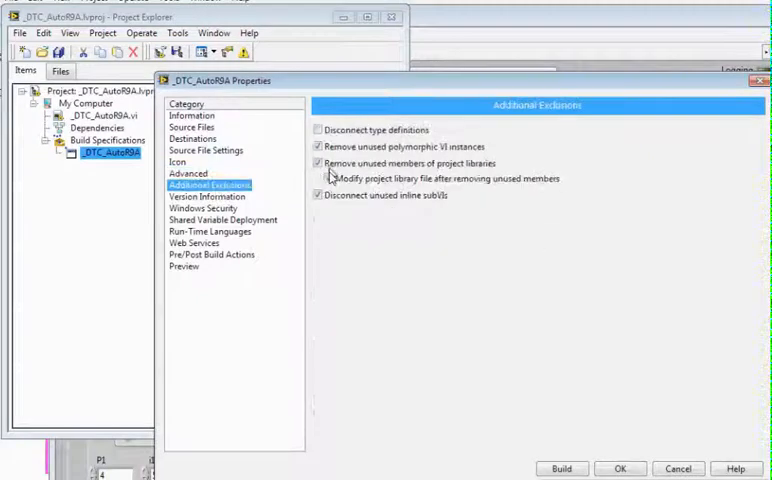
{"action": "left_click", "coordinate": [318, 164]}
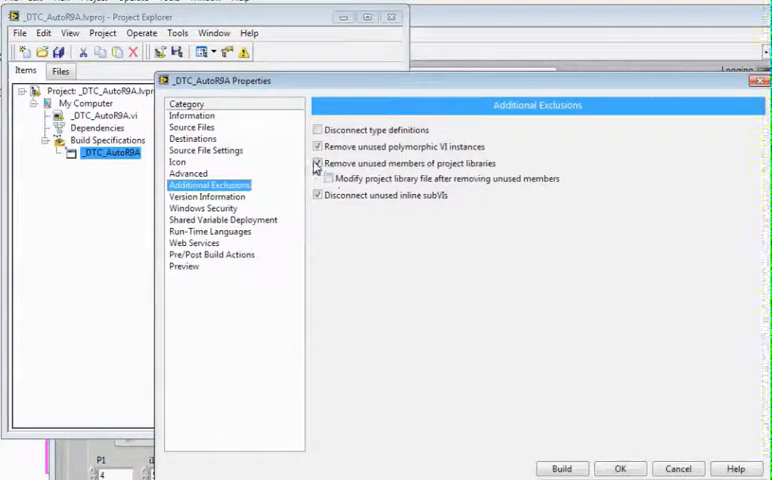
{"action": "left_click", "coordinate": [318, 164]}
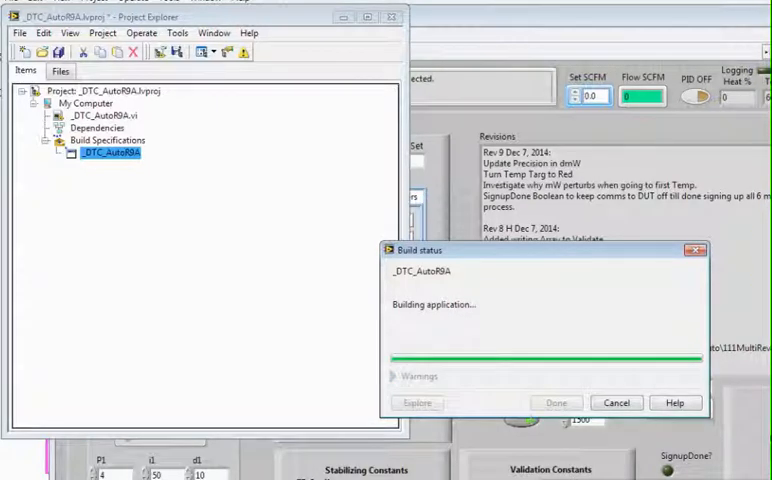
{"action": "mouse_move", "coordinate": [548, 294]}
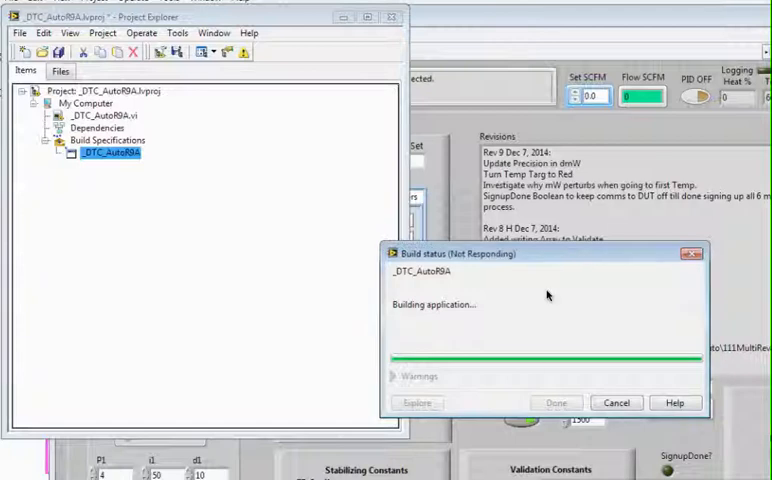
{"action": "mouse_move", "coordinate": [548, 296]}
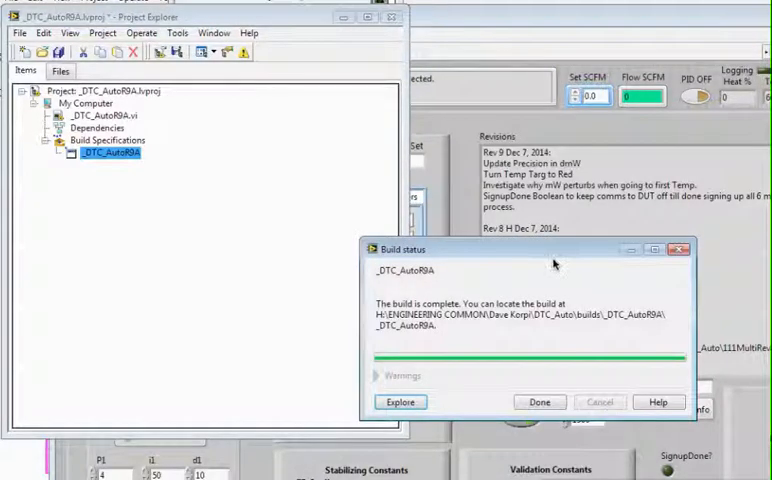
{"action": "mouse_move", "coordinate": [636, 138]}
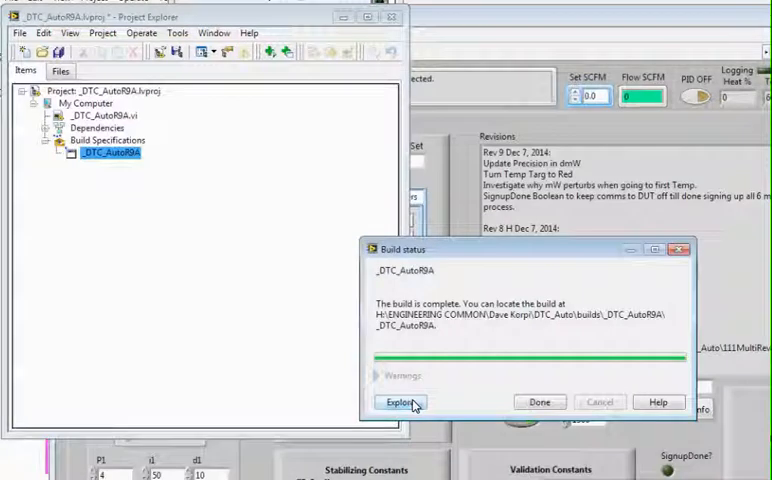
Step: Explore the build output folder and launch the built Application executable
{"action": "left_click", "coordinate": [396, 402]}
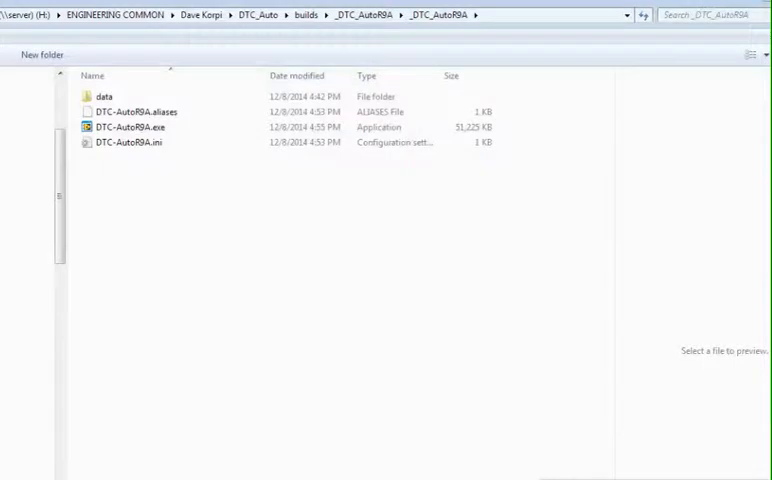
{"action": "double_click", "coordinate": [132, 128]}
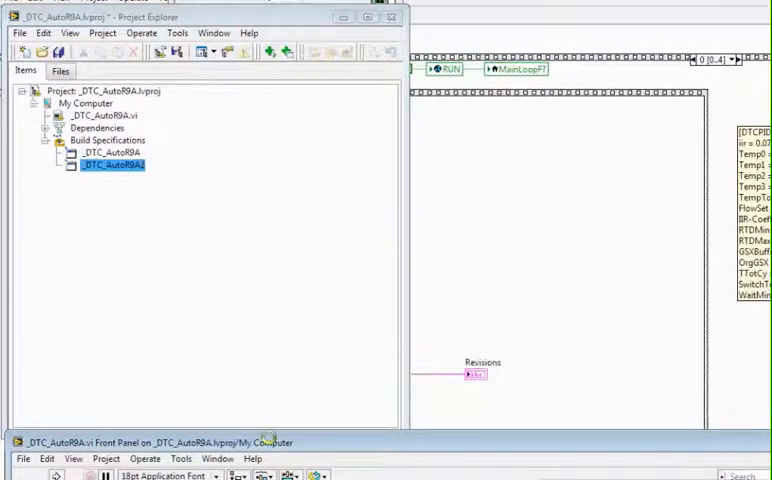
Step: Open the _DTC_AutoRBA2 build specification's properties from Project Explorer
{"action": "double_click", "coordinate": [96, 164]}
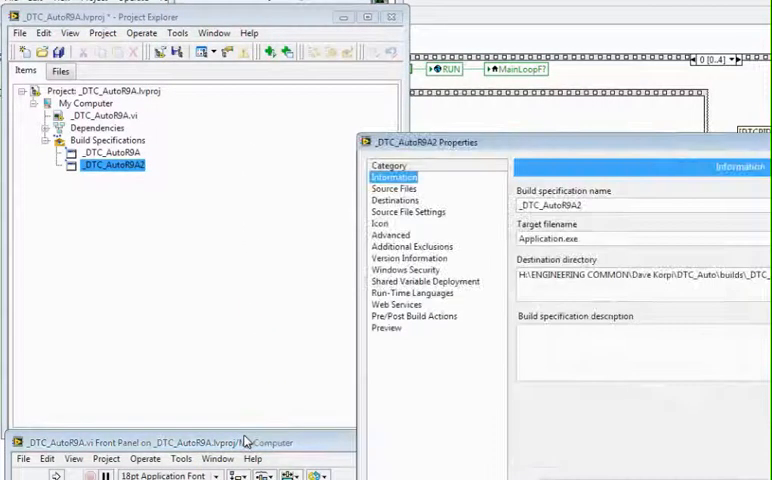